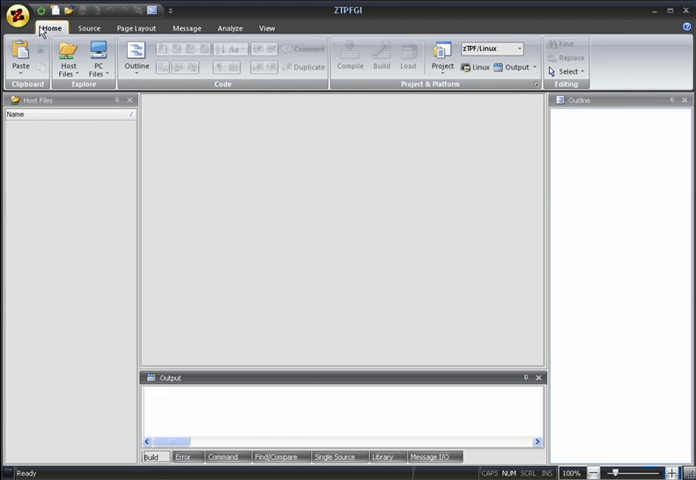
- Browse the Source ribbon commands, then the Page Layout indentation and tab settings
{"action": "left_click", "coordinate": [88, 28]}
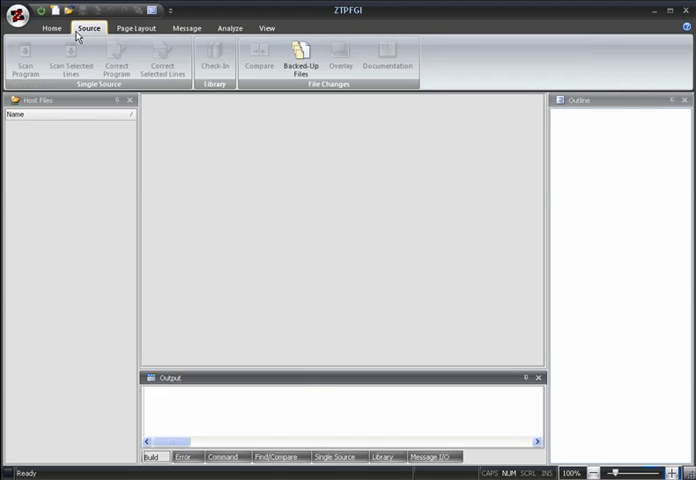
{"action": "mouse_move", "coordinate": [108, 36]}
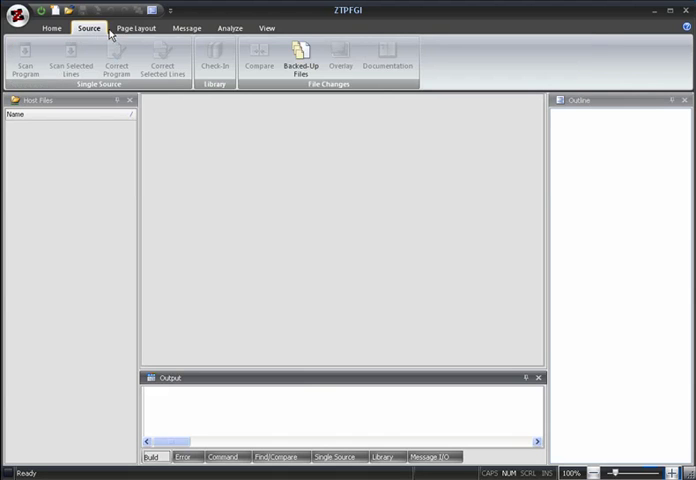
{"action": "left_click", "coordinate": [140, 28]}
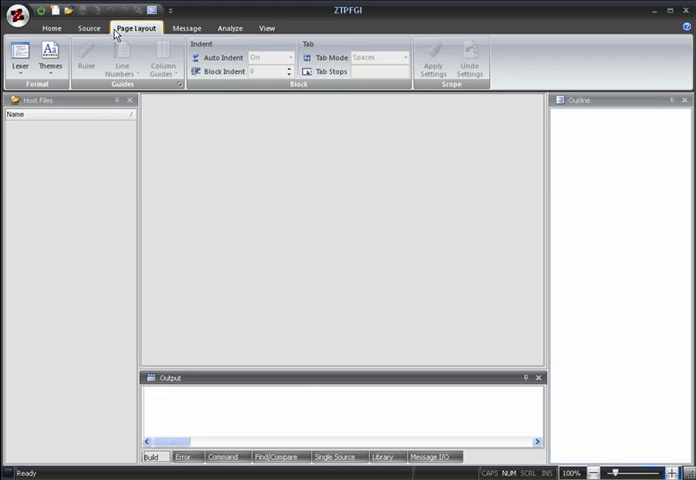
{"action": "mouse_move", "coordinate": [138, 34]}
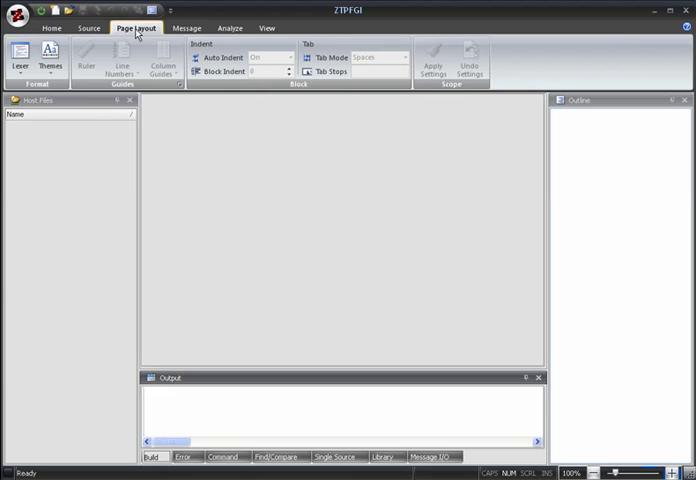
- Browse the Message recording commands, then the Analyze error log and visual log commands
{"action": "left_click", "coordinate": [186, 22]}
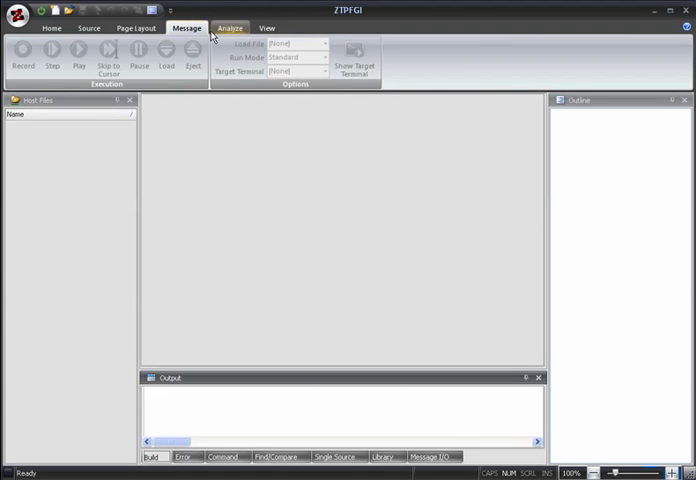
{"action": "left_click", "coordinate": [230, 24]}
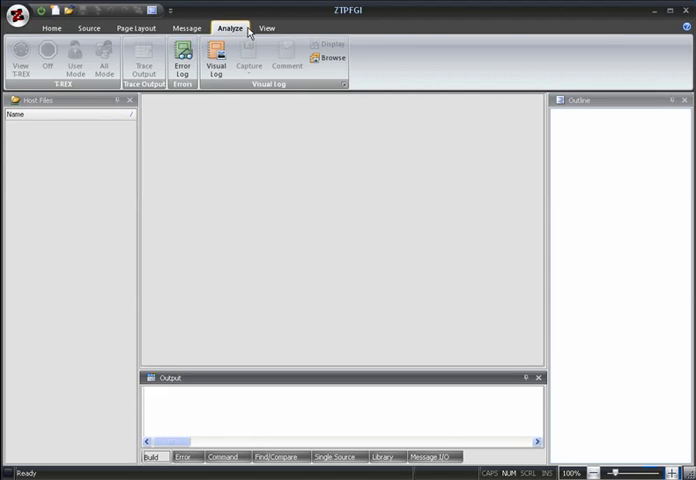
- Browse the View window layout options, then return to the Home project commands
{"action": "left_click", "coordinate": [238, 24]}
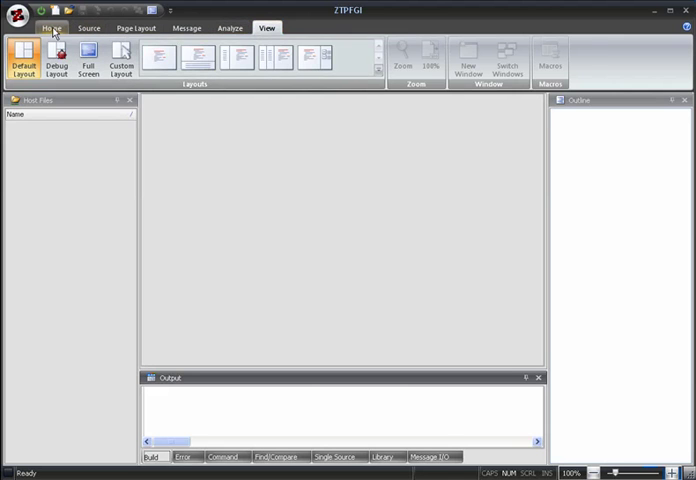
{"action": "left_click", "coordinate": [50, 26]}
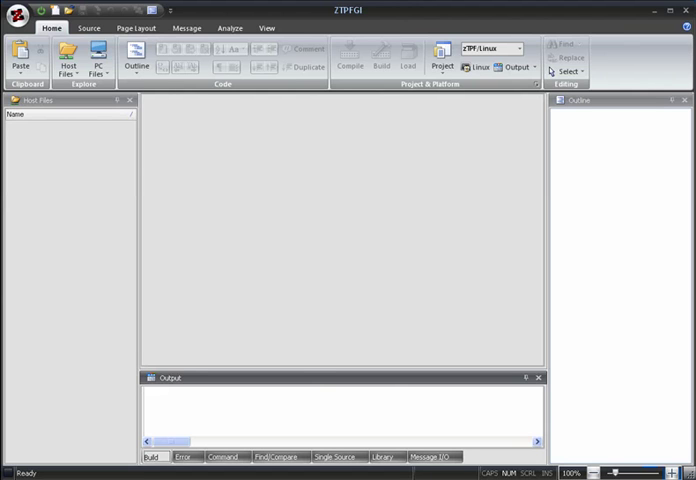
- Revisit the Message ribbon, then show the application menu with recent documents and file commands
{"action": "left_click", "coordinate": [186, 22]}
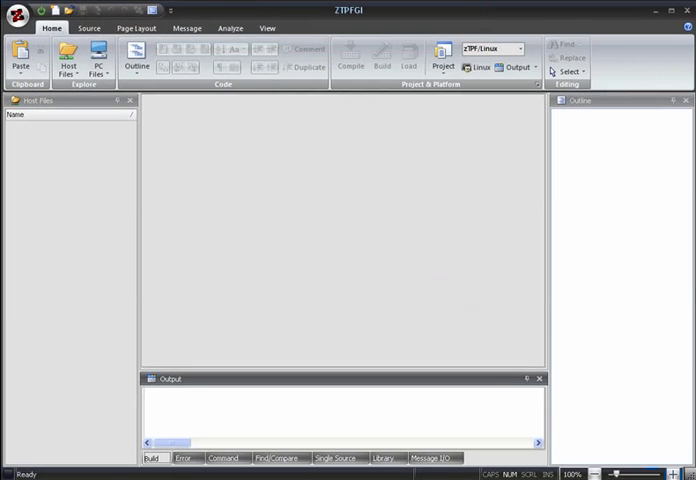
{"action": "left_click", "coordinate": [20, 12]}
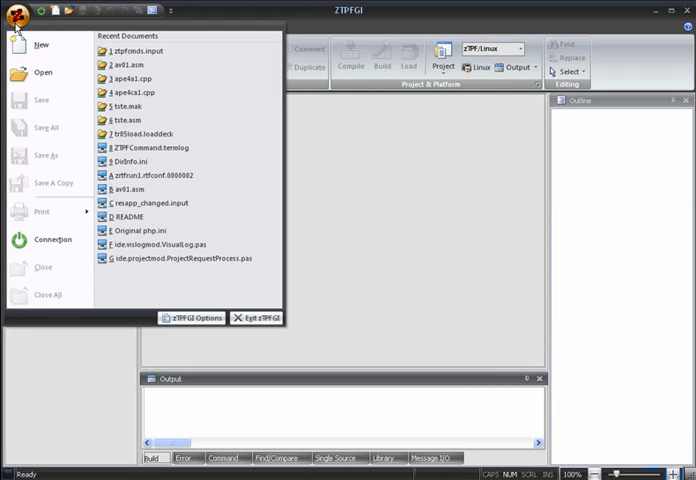